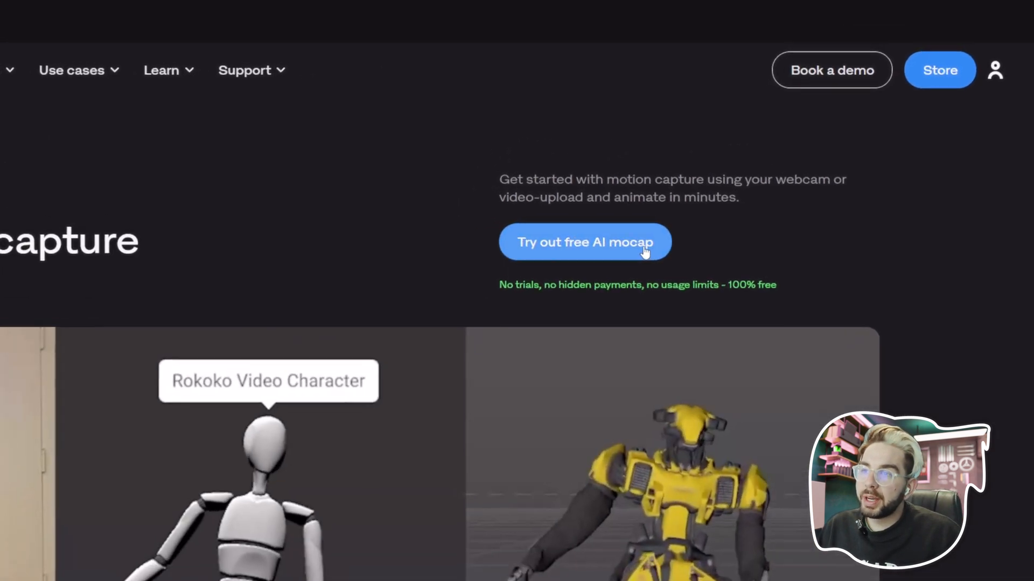
# - Start a new Rokoko Video scene from a local video file and turn it into a body animation
pyautogui.click(583, 243)
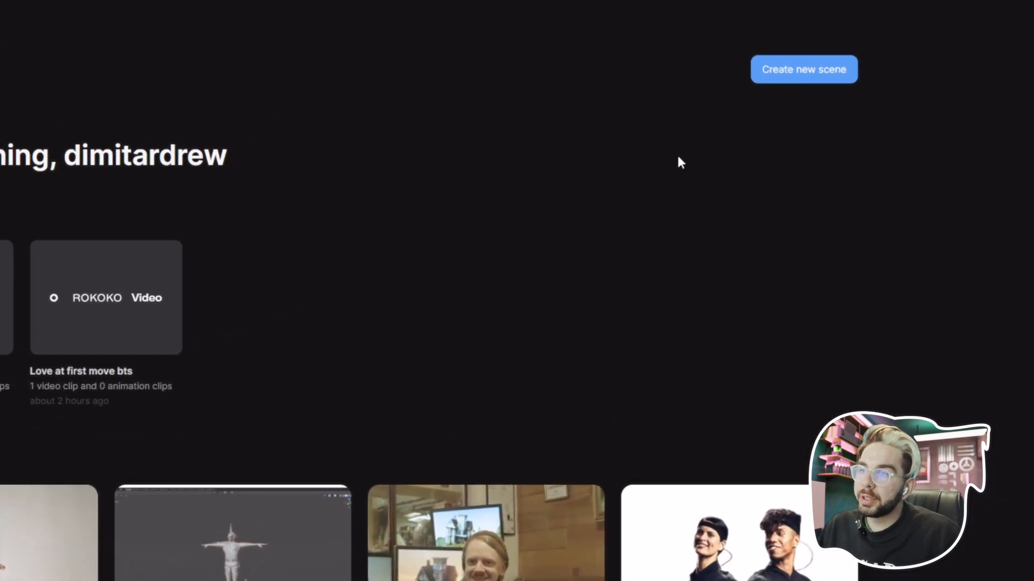
pyautogui.click(803, 69)
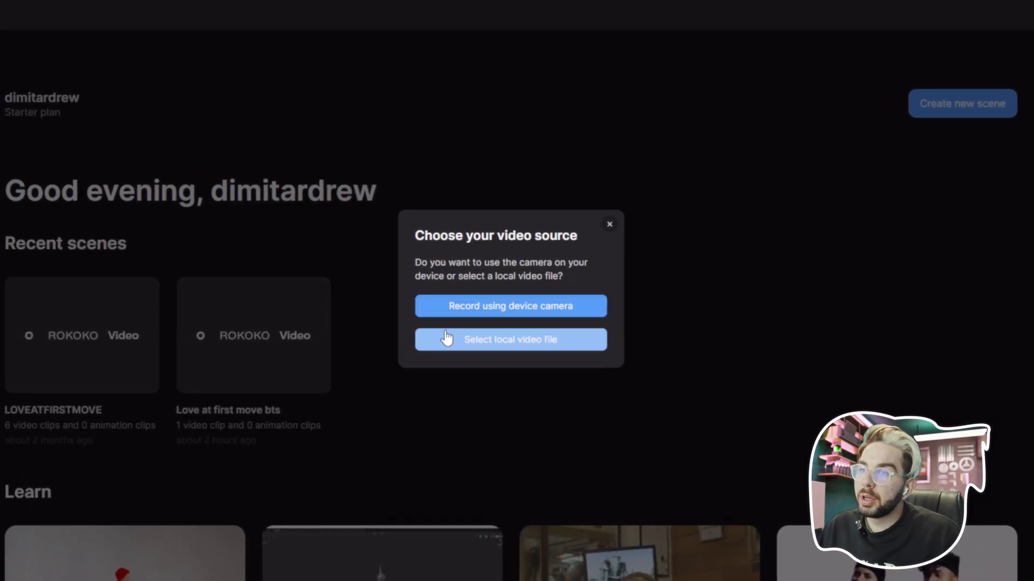
pyautogui.moveTo(653, 300)
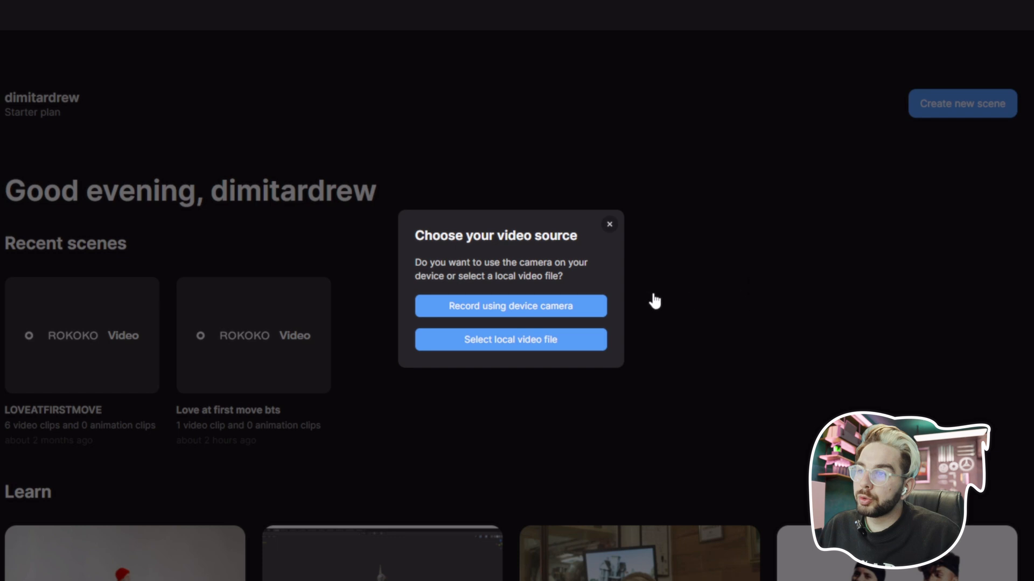
pyautogui.click(510, 340)
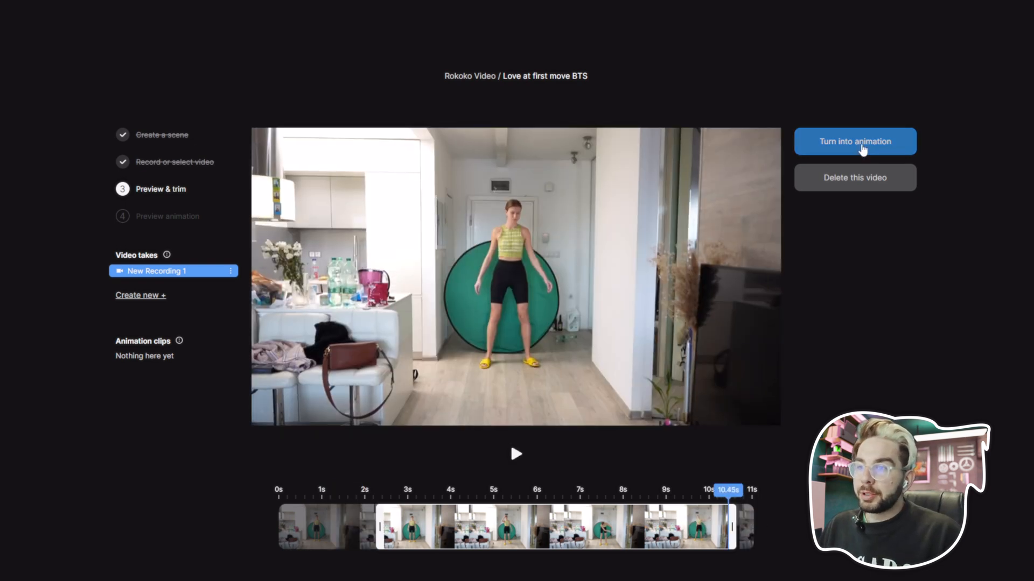
pyautogui.click(854, 141)
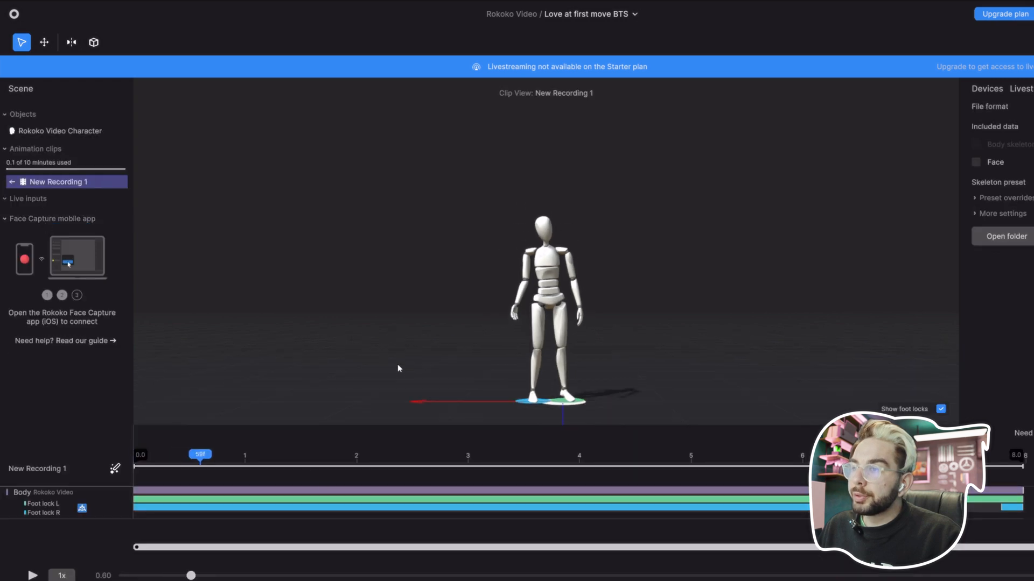
# - Open the export panel for the New Recording 1 clip to set its format and skeleton preset
pyautogui.click(33, 575)
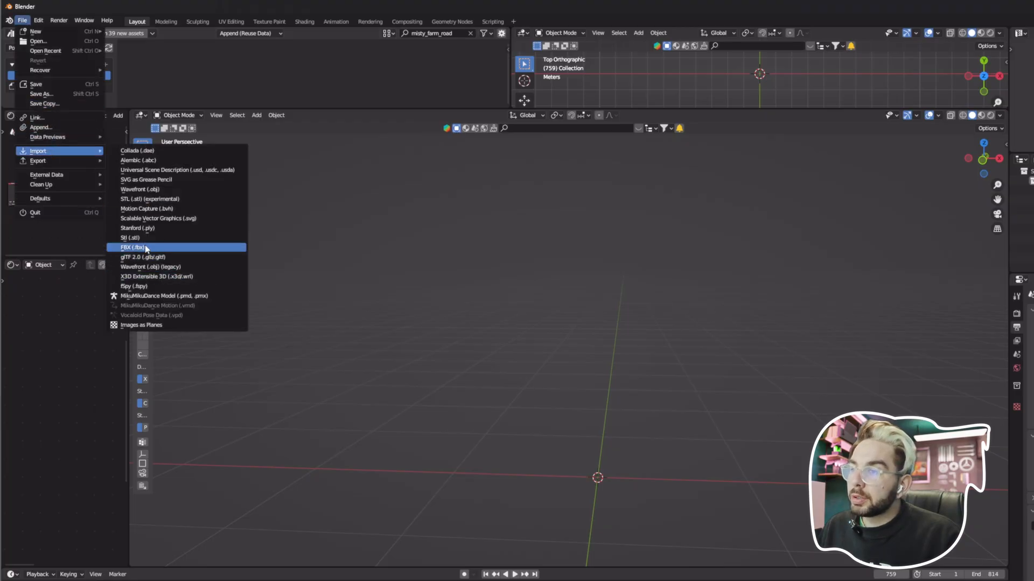
# - Import New_Recording_1_mixamo.fbx with its armature using Automatic Bone Orientation
pyautogui.click(131, 248)
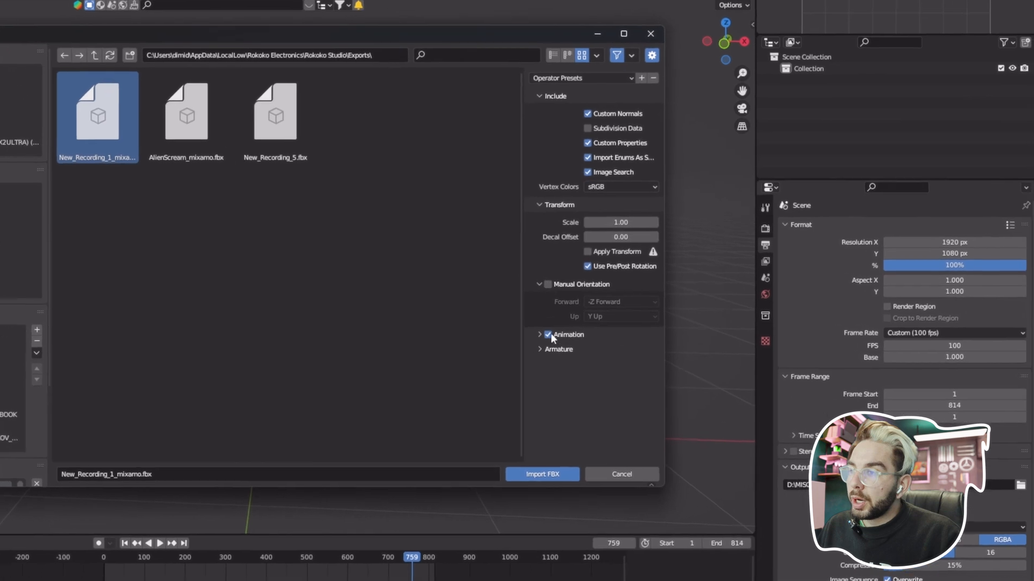
pyautogui.click(540, 349)
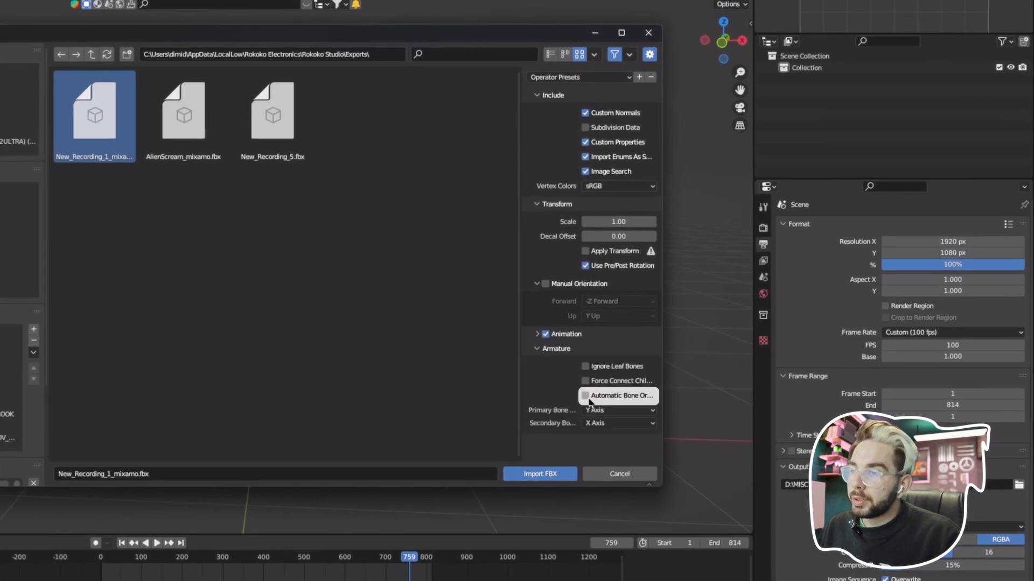
pyautogui.click(540, 474)
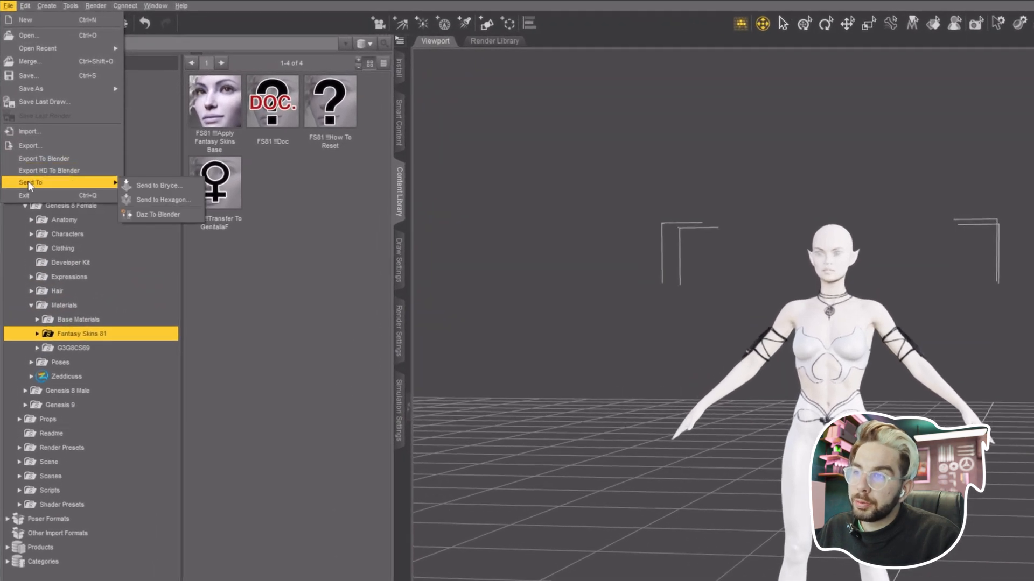
# - Launch the Daz To Blender bridge for Zurie and target Blender 3.3 for the plugin install
pyautogui.click(157, 214)
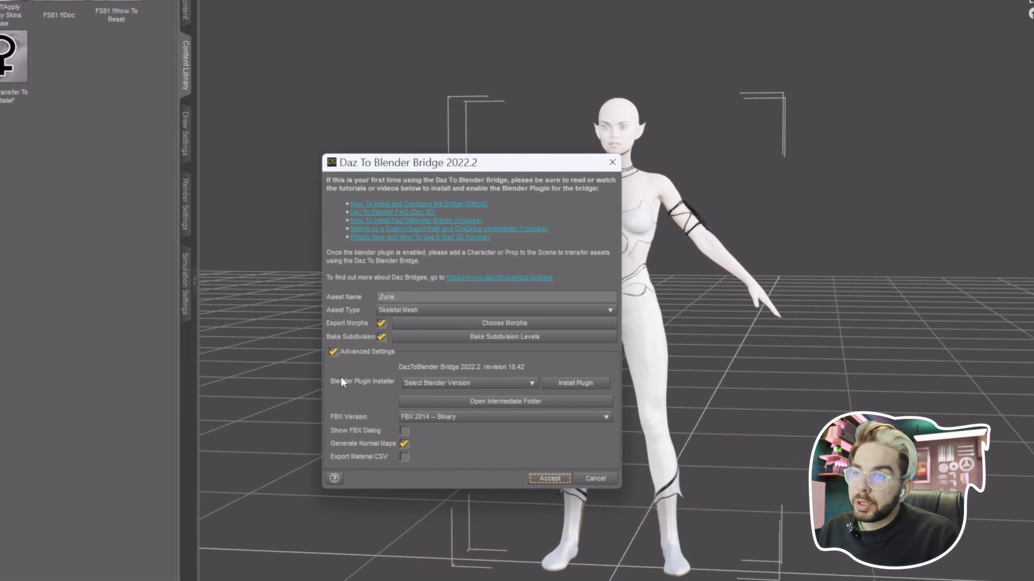
pyautogui.click(468, 384)
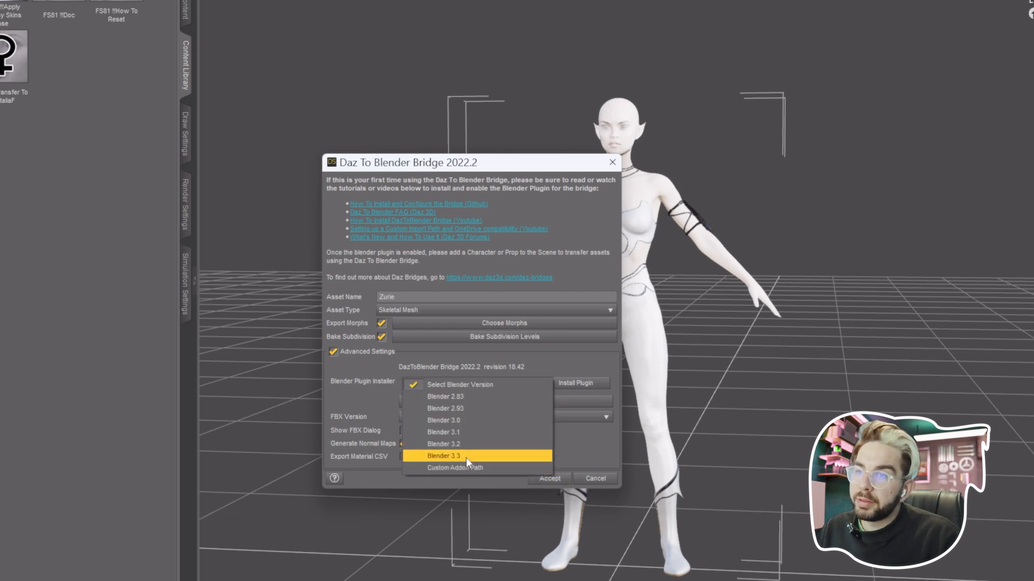
pyautogui.click(455, 467)
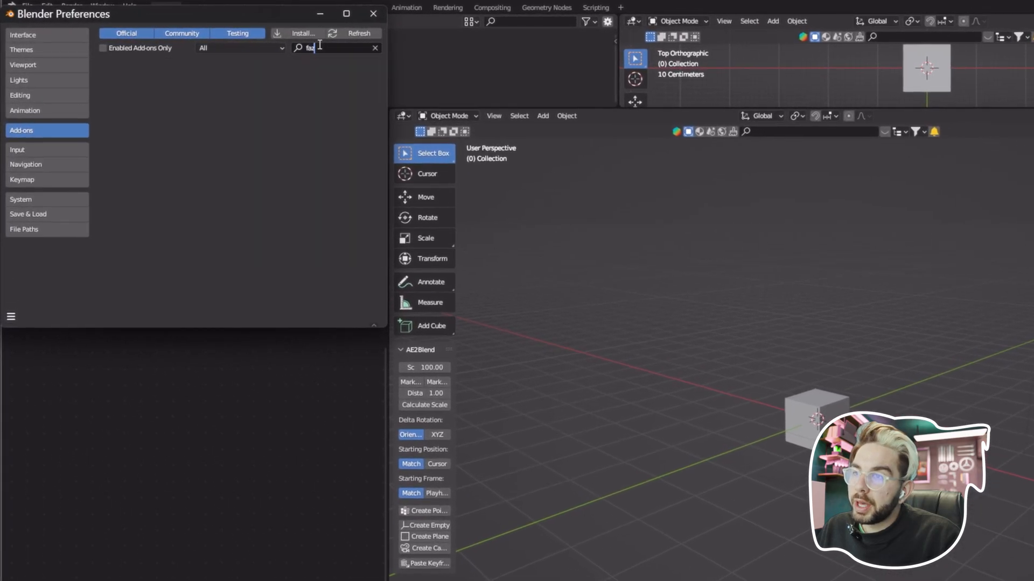
# - Enable the DazToBlender add-on via a 'daz' search and import the new Genesis figure from its sidebar
pyautogui.write('daz')
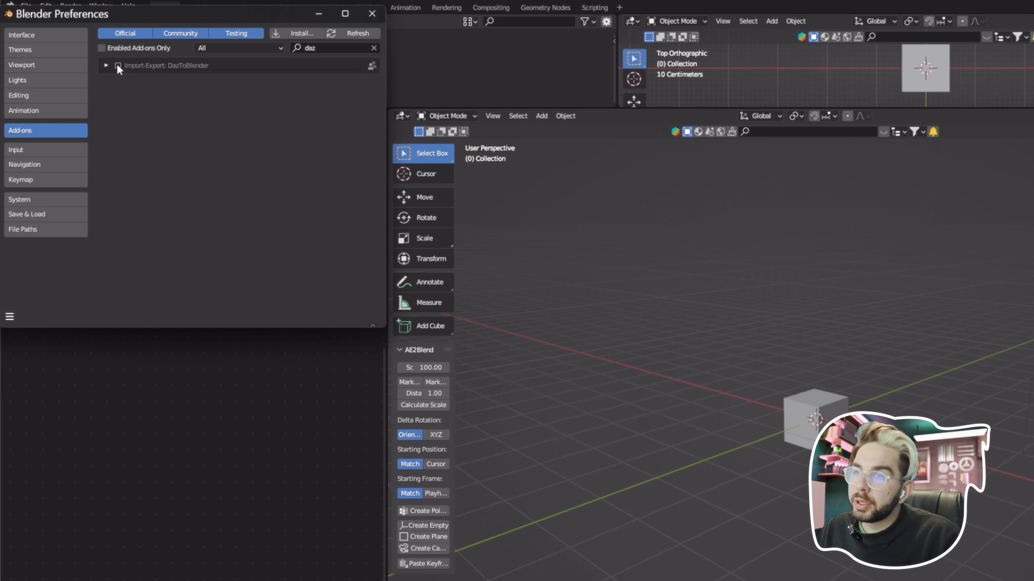
pyautogui.click(372, 13)
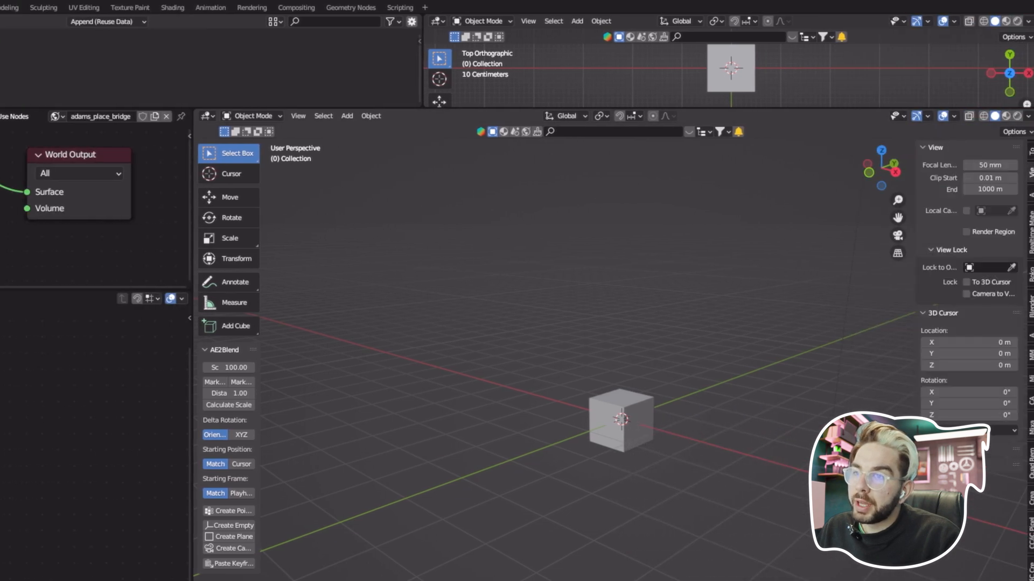
pyautogui.click(1029, 151)
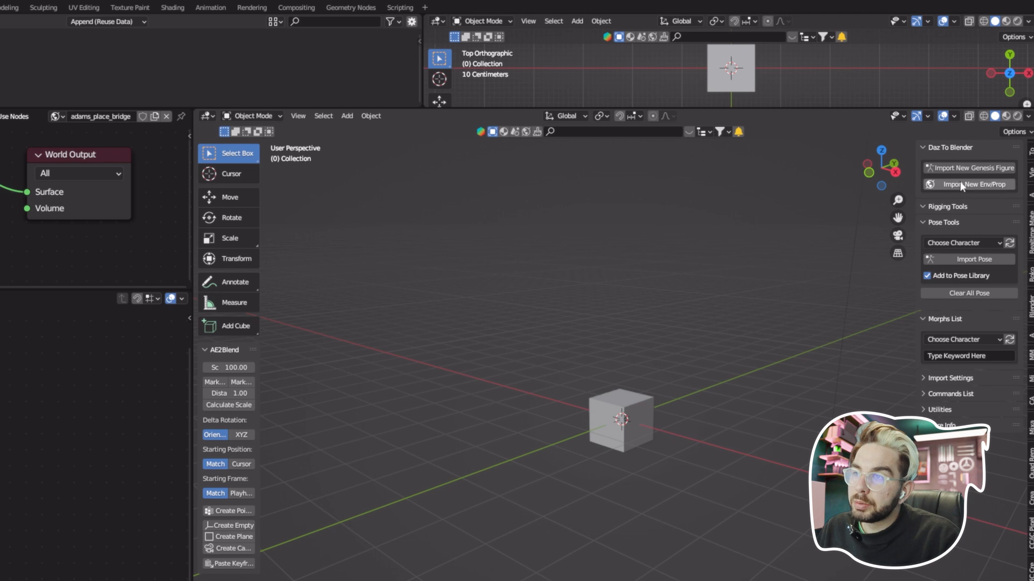
pyautogui.click(970, 168)
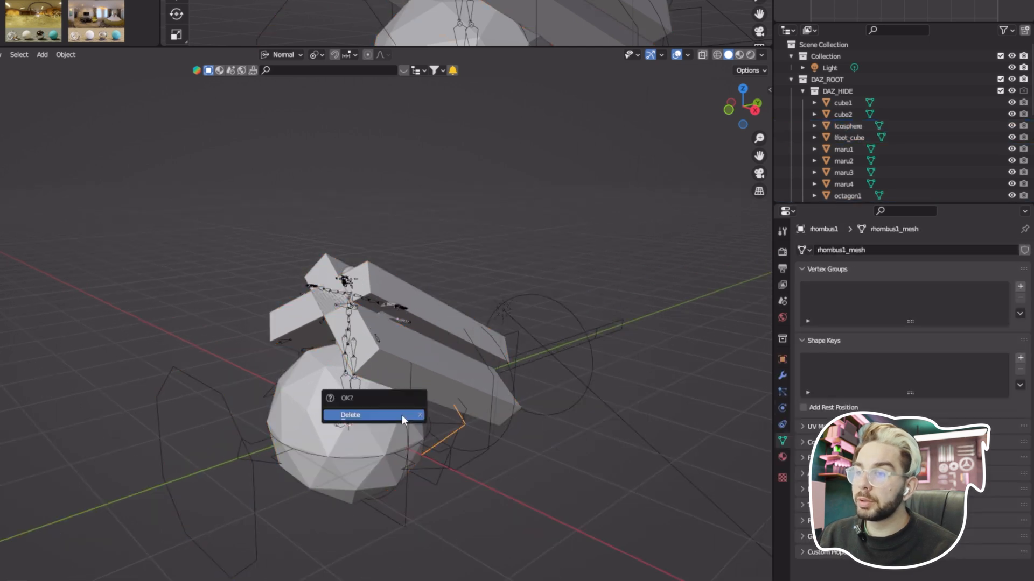
# - Delete the unwanted objects and set Genesis8Female as the retargeting target for the Root mocap armature
pyautogui.click(350, 415)
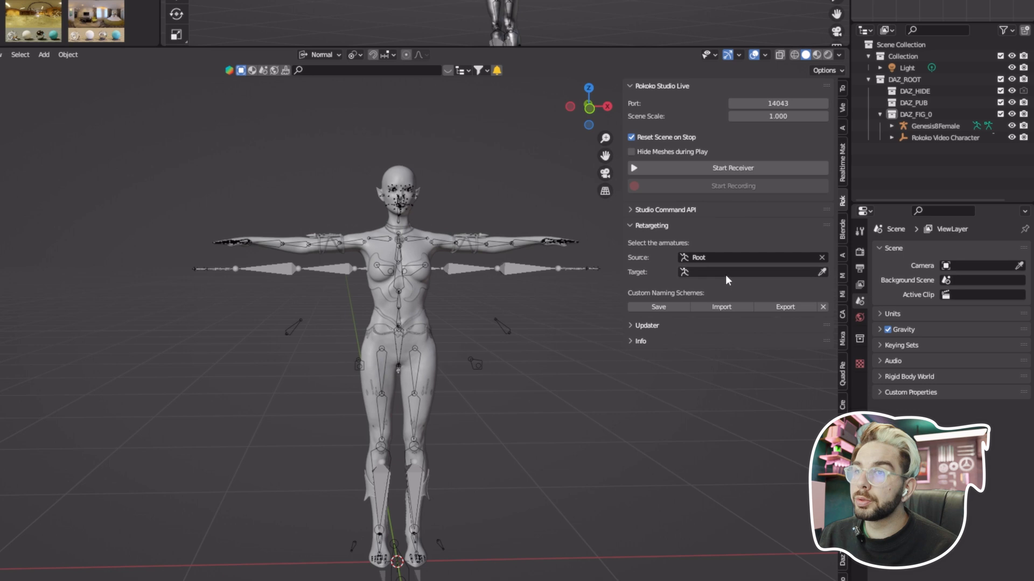
pyautogui.click(752, 271)
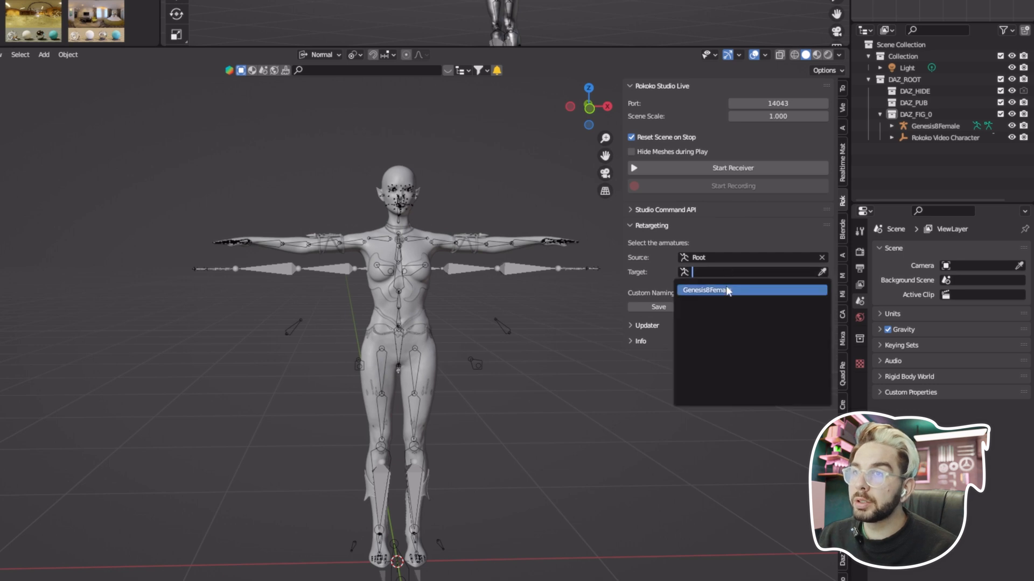
pyautogui.click(705, 290)
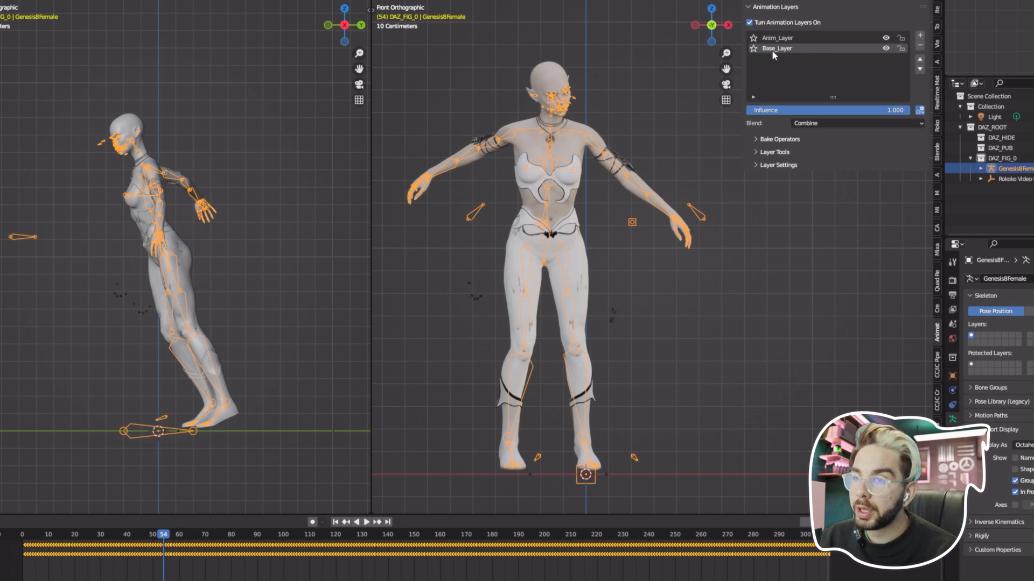
# - Add a Posture_Layer animation layer and key corrective bone rotations to fix the forward lean
pyautogui.doubleClick(777, 38)
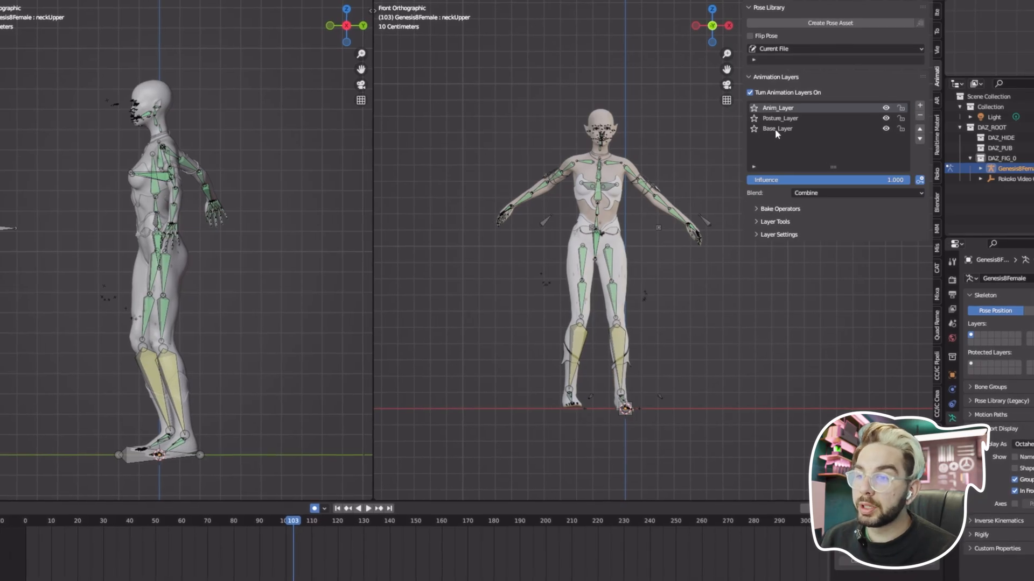
pyautogui.doubleClick(777, 108)
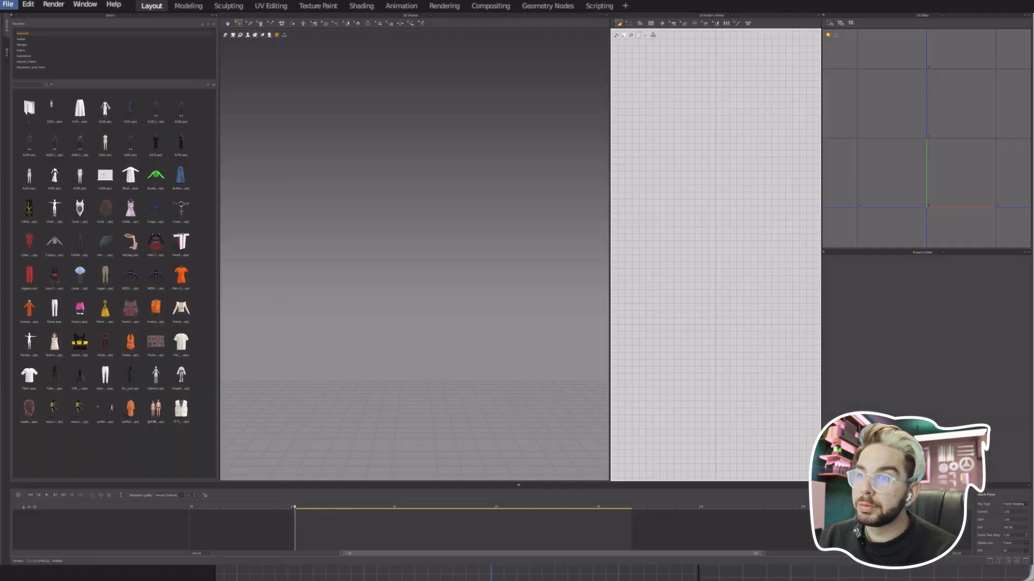
# - Import the animated Daz character as the Marvelous Designer avatar with its motion on the timeline
pyautogui.click(8, 4)
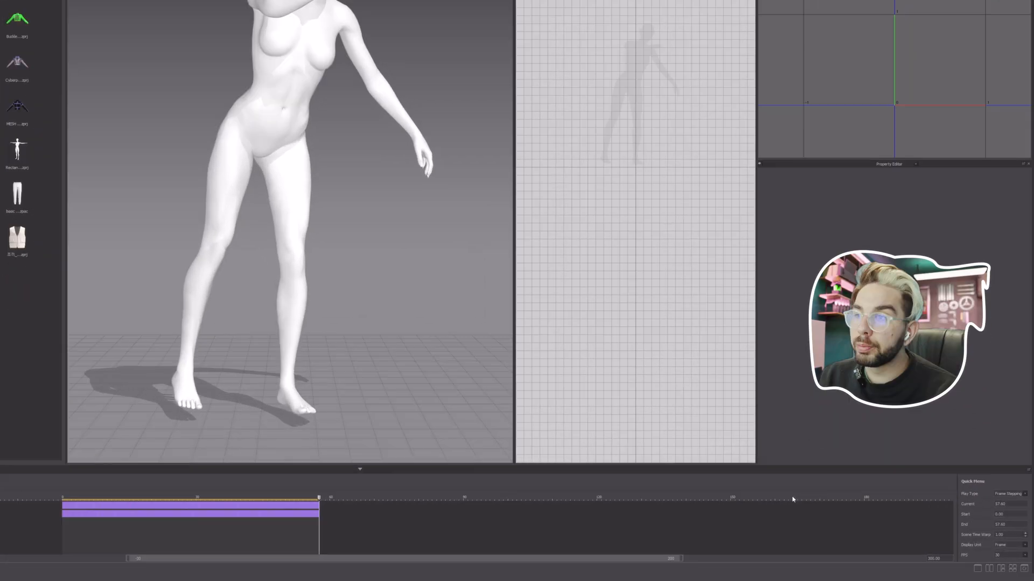
pyautogui.click(1021, 478)
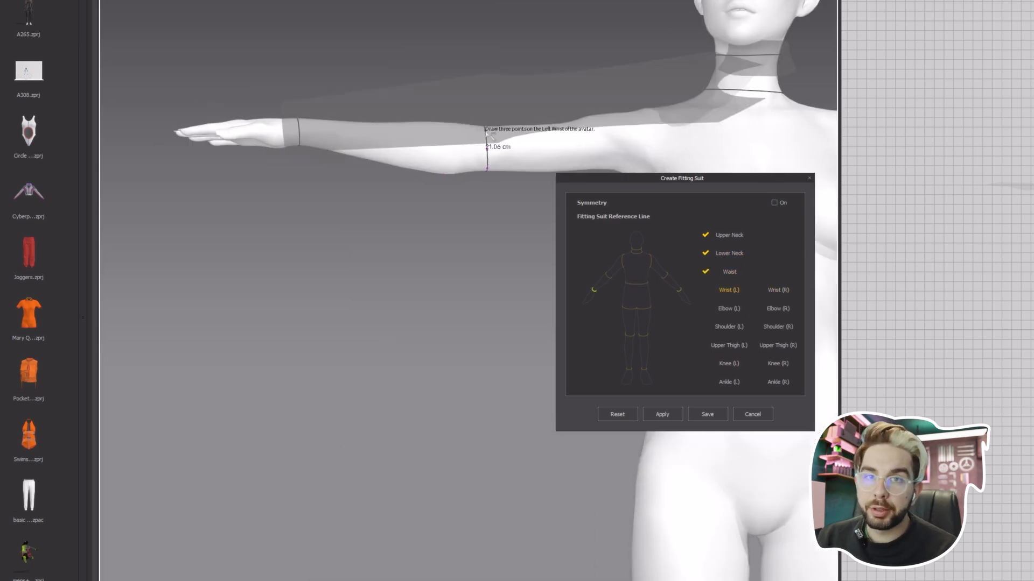
# - Mark the left-wrist reference point for the avatar's fitting suit
pyautogui.click(729, 271)
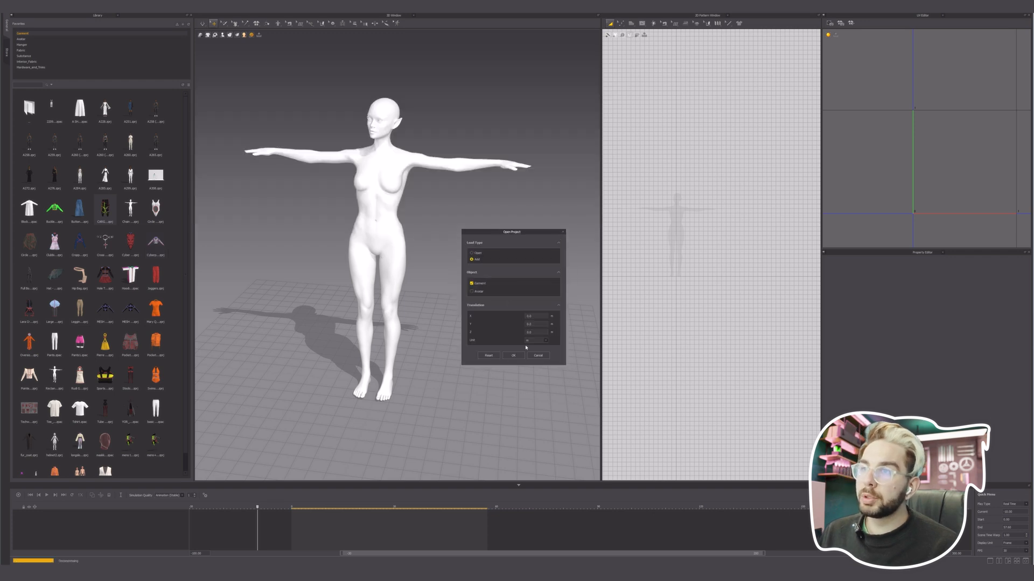
# - Add the garment project and simulate the white T-shirt and black cargo pants on the avatar
pyautogui.click(513, 357)
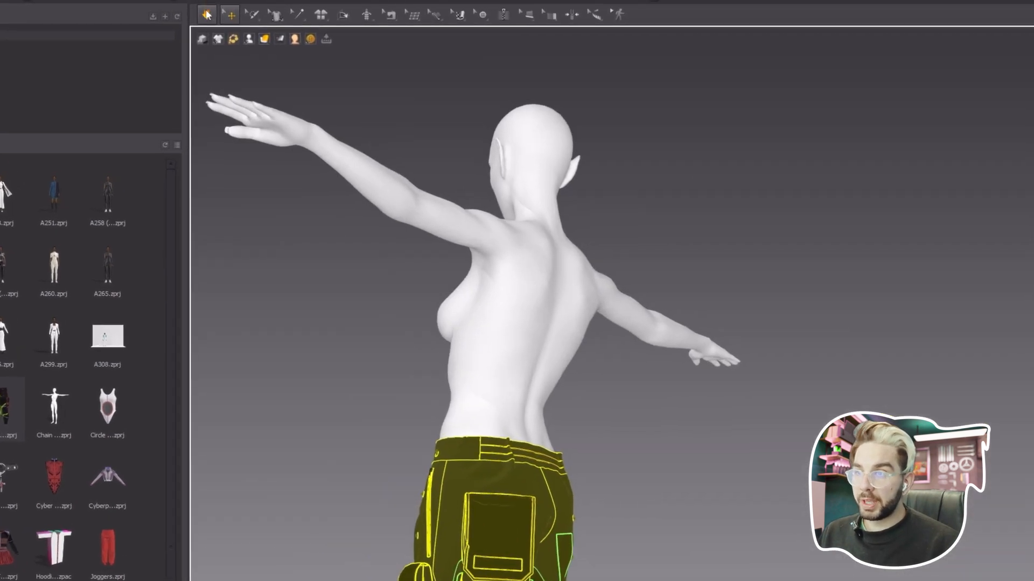
pyautogui.click(206, 14)
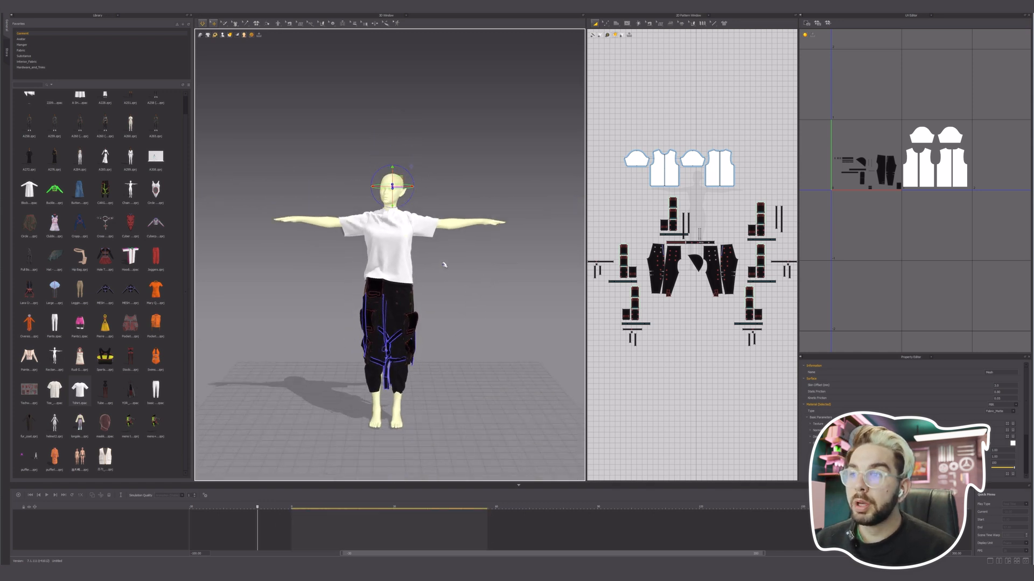
# - Load the animated avatar under the garments and record its cloth simulation in the timeline
pyautogui.click(7, 11)
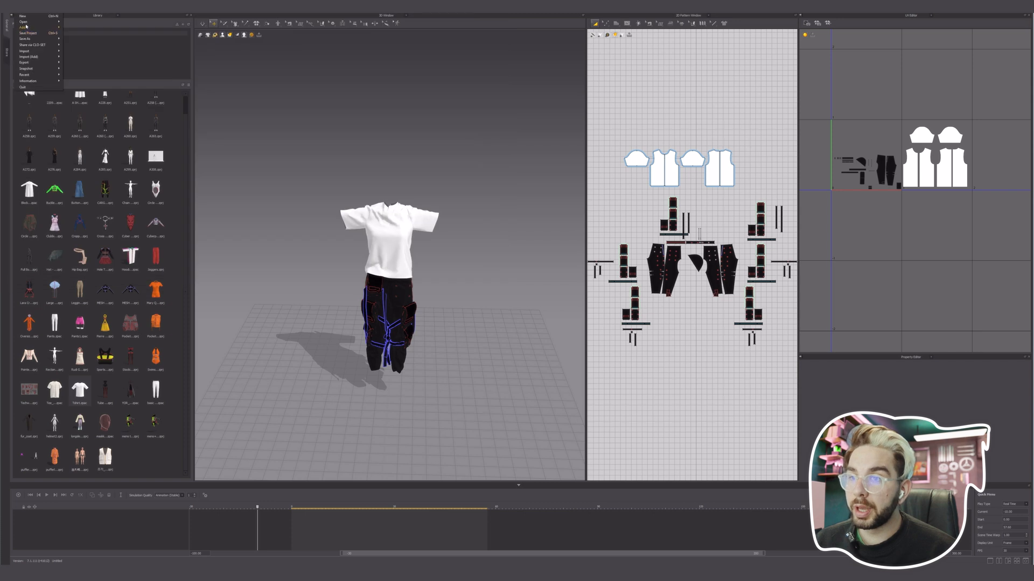
pyautogui.click(25, 50)
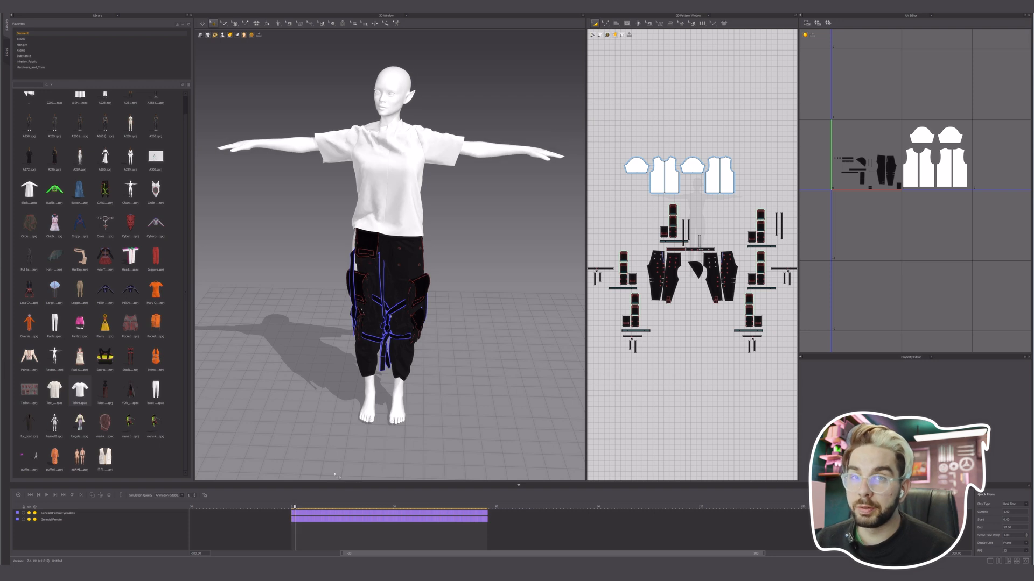
pyautogui.click(357, 515)
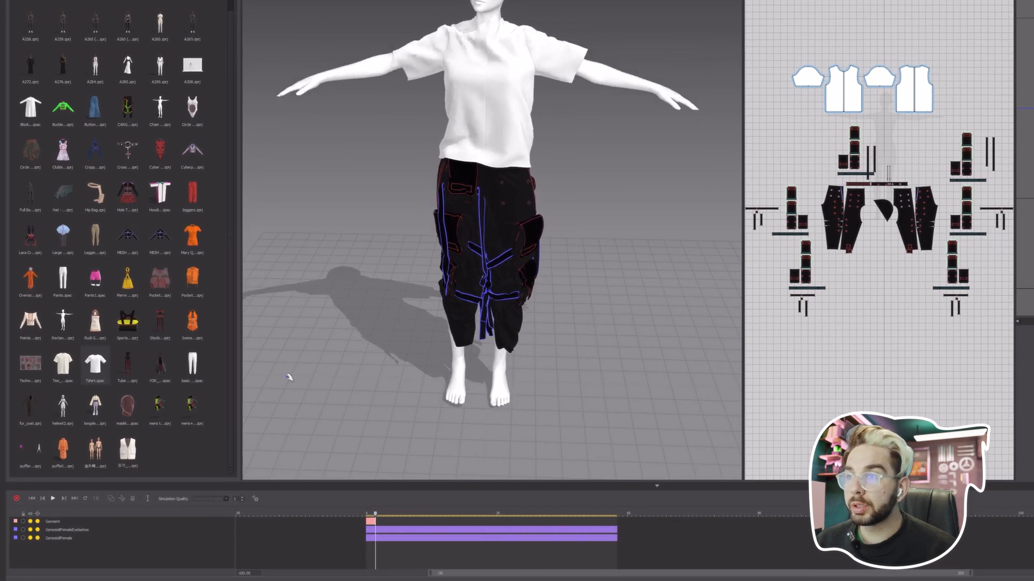
pyautogui.click(52, 498)
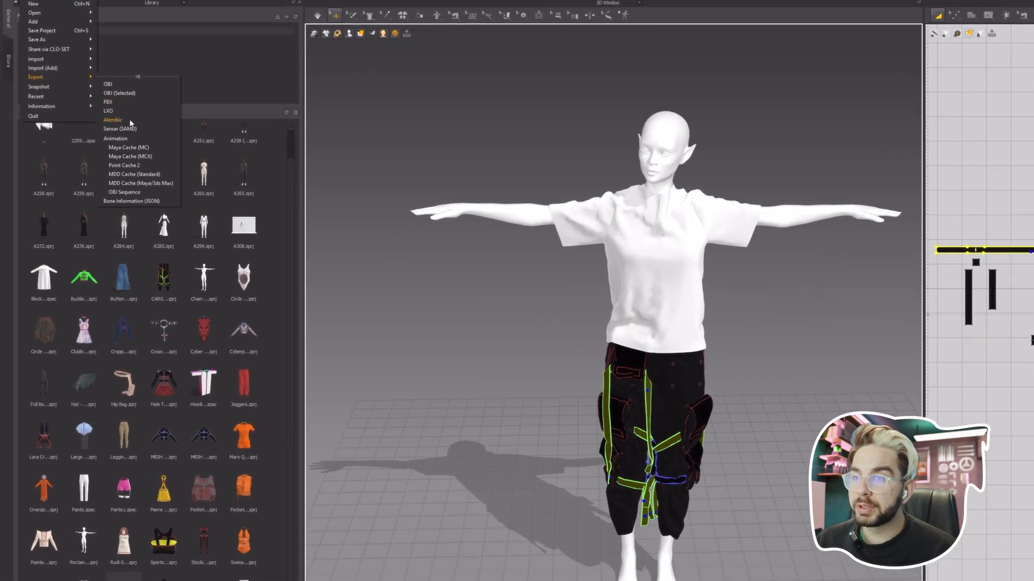
# - Export the simulated outfit from Marvelous Designer as an Alembic cache
pyautogui.click(112, 119)
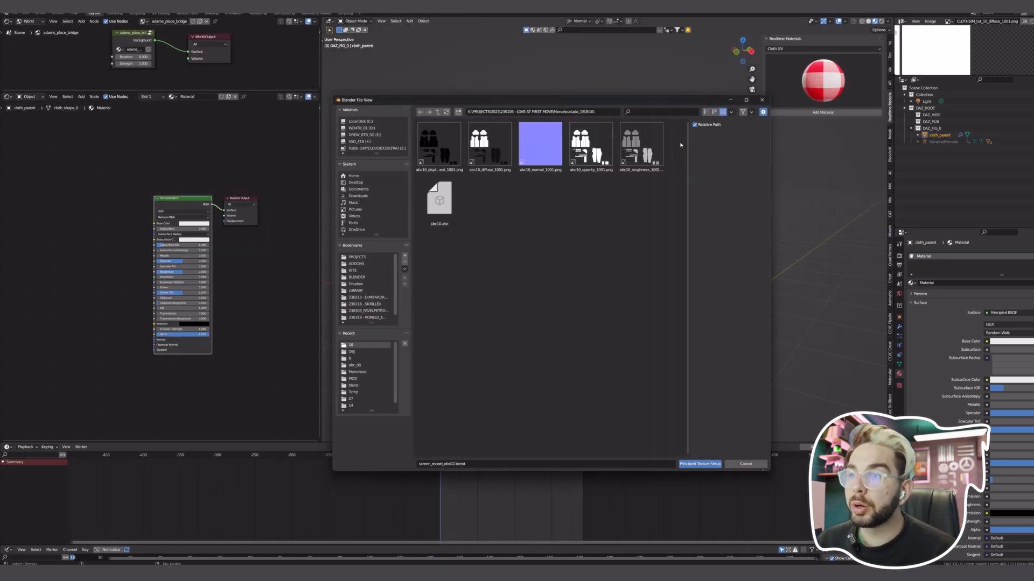
# - Import the CLOTHSIM_tut_10 outfit mesh and point its Mesh Sequence Cache at abc10.abc
pyautogui.click(699, 464)
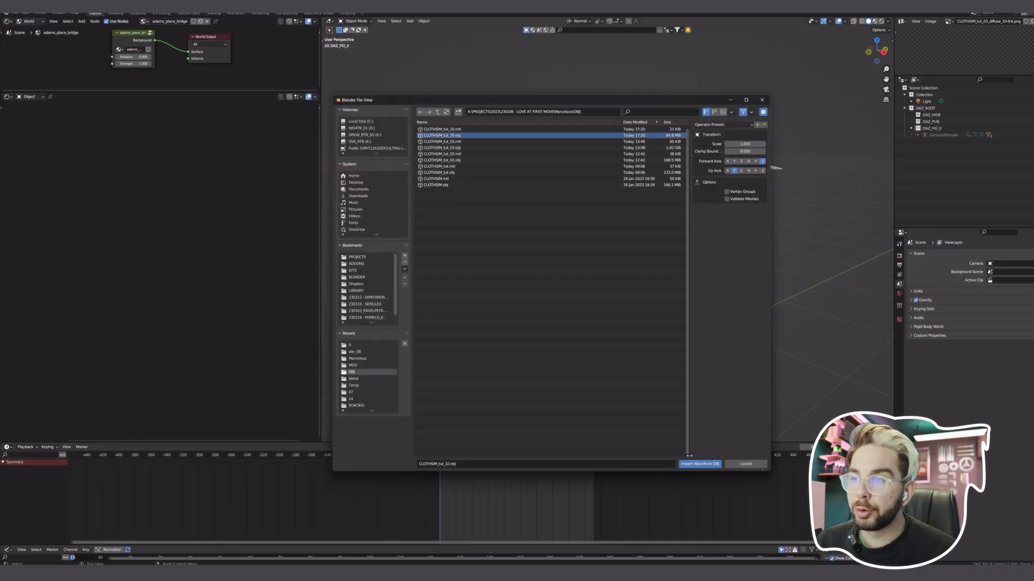
pyautogui.click(699, 463)
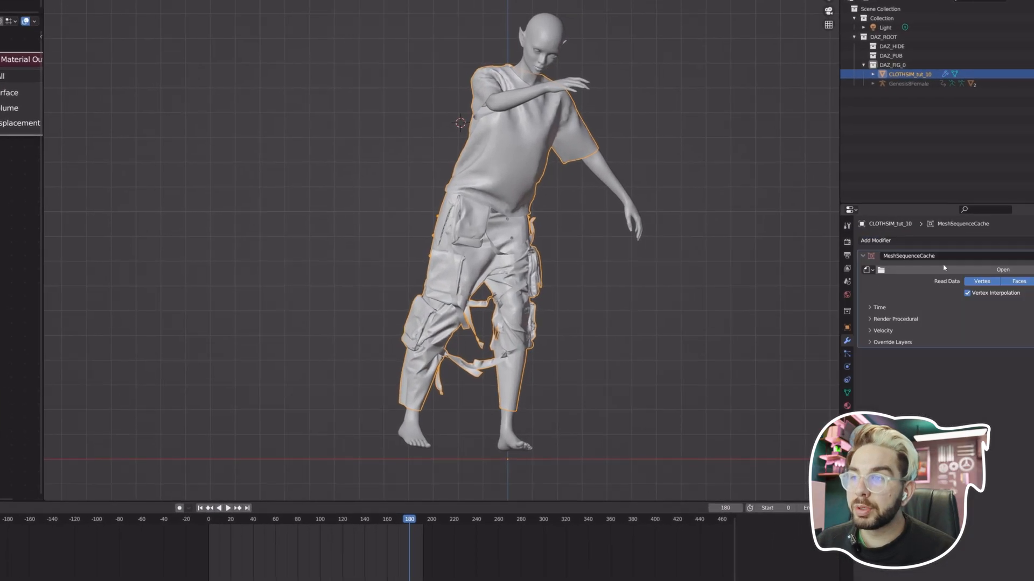
pyautogui.click(1003, 269)
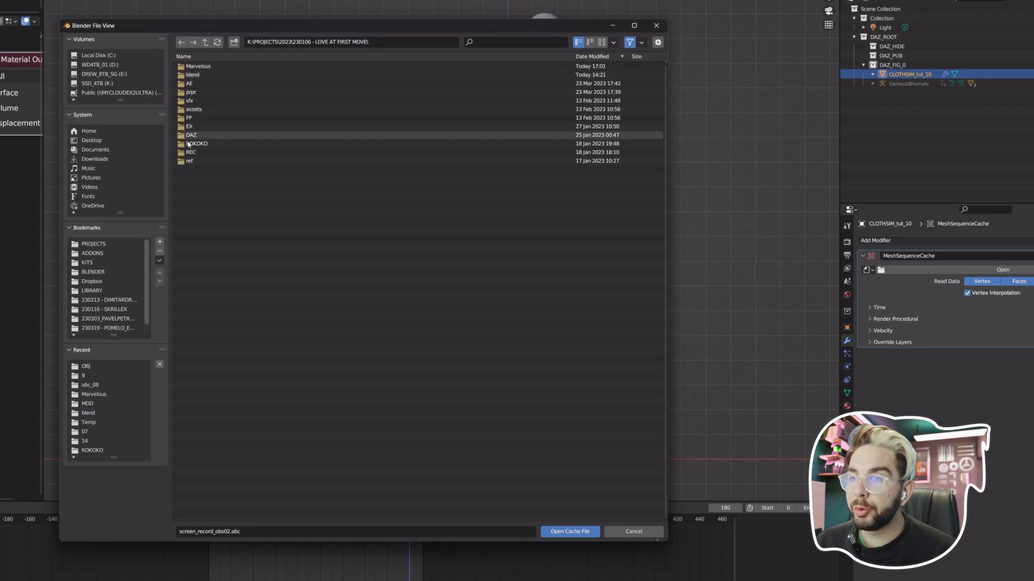
pyautogui.click(569, 531)
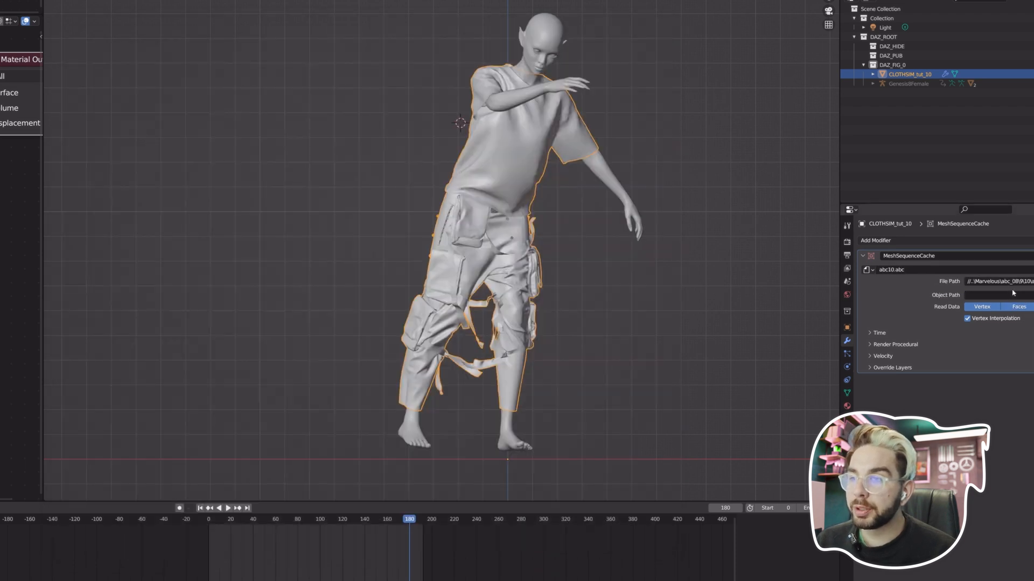